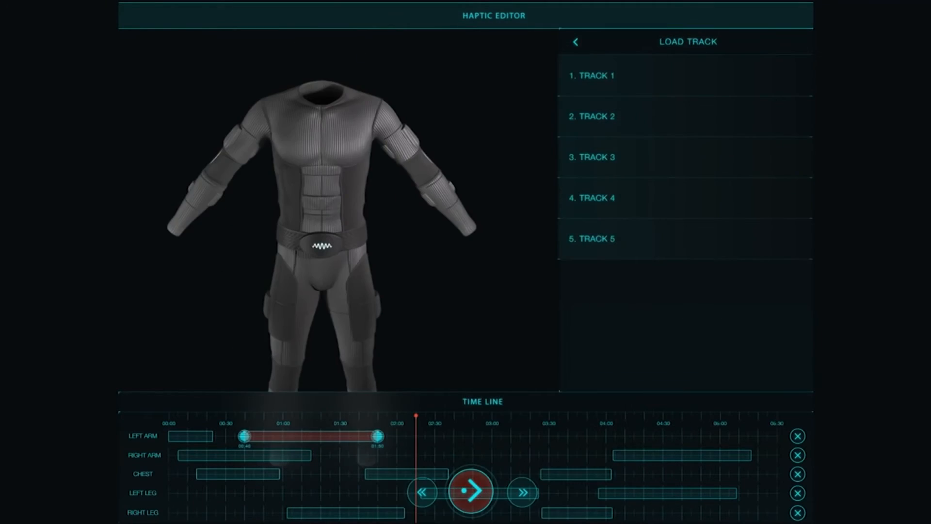
# Step: Leave the Load Track list and go back to the Main Menu
pyautogui.click(575, 42)
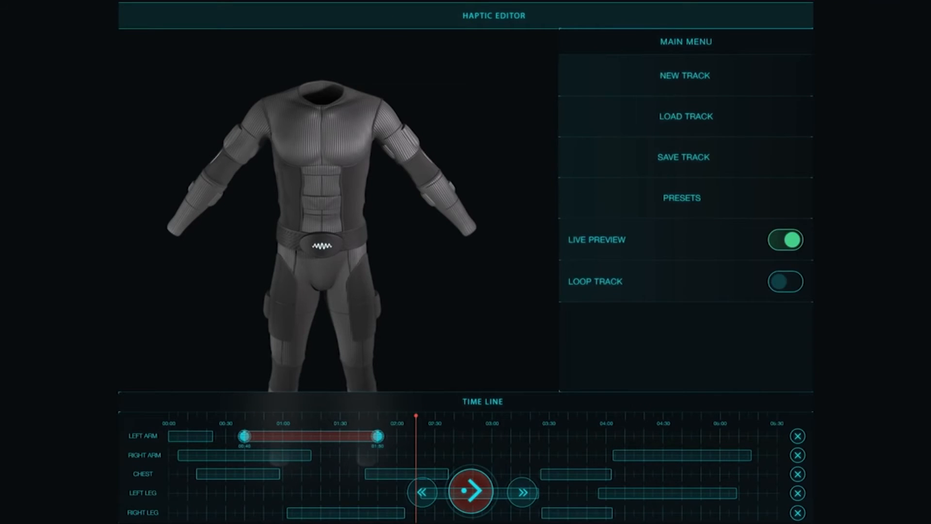